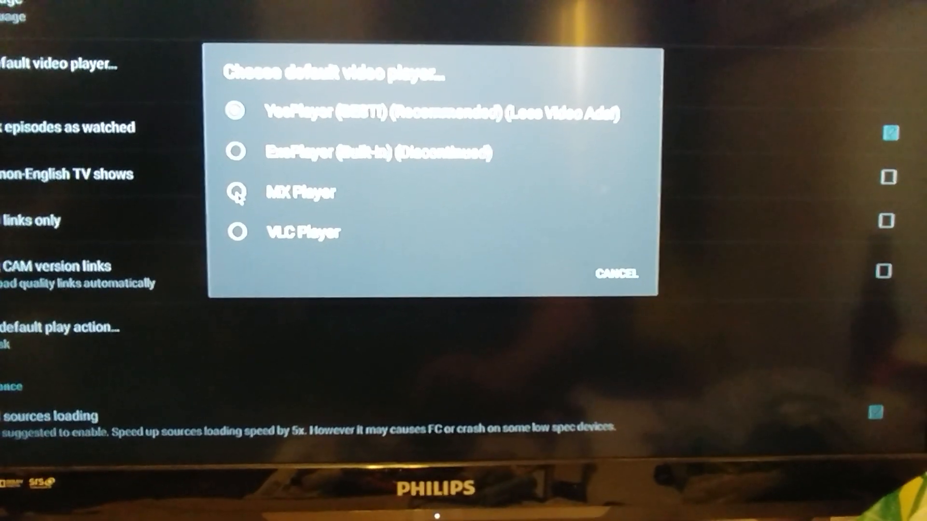
Select MX Player as the default video player
left_click(300, 193)
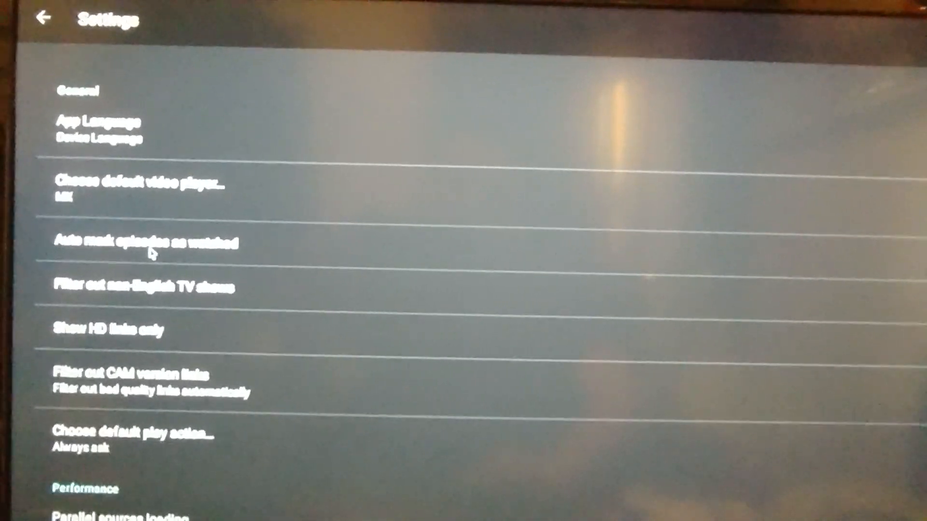
scroll("down", 3)
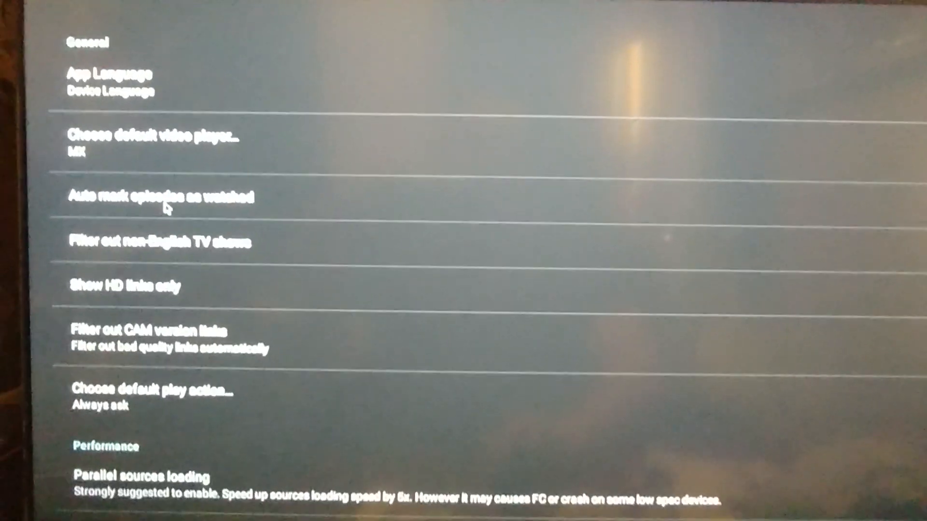
scroll("down", 3)
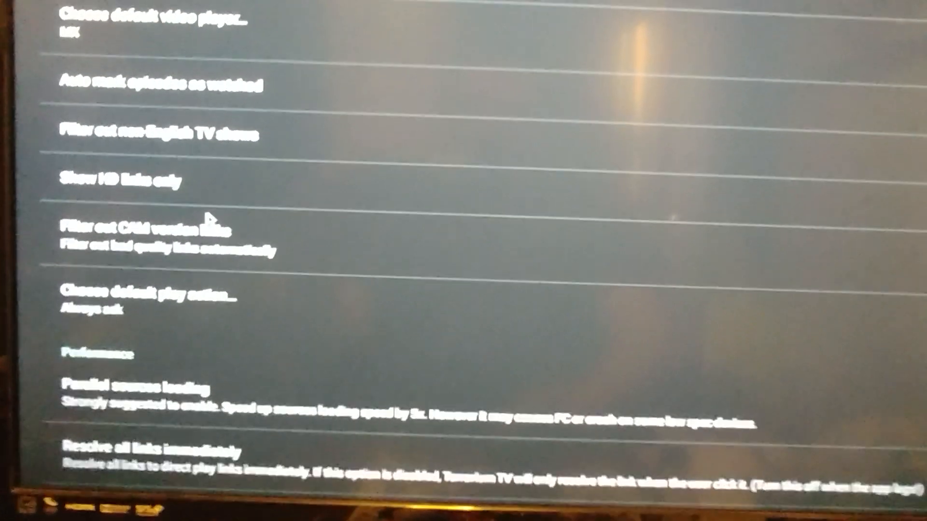
scroll("down", 3)
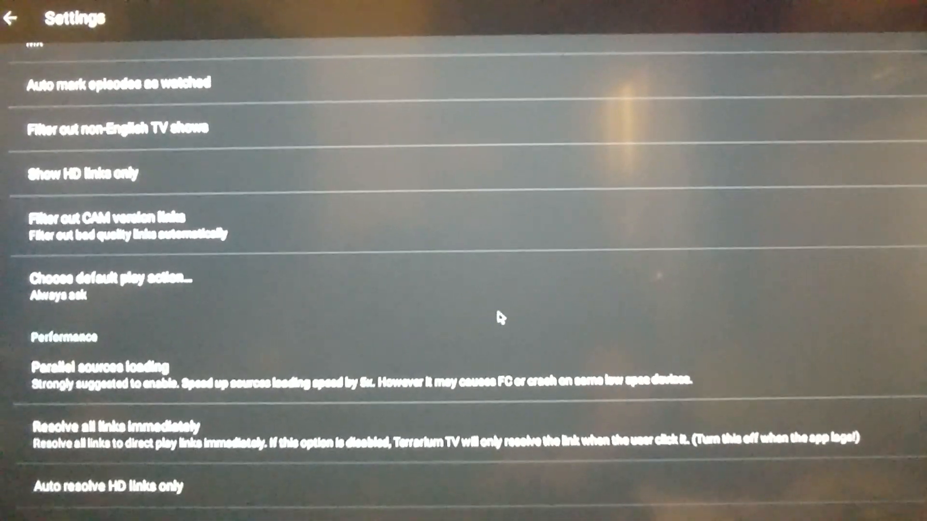
scroll("down", 3)
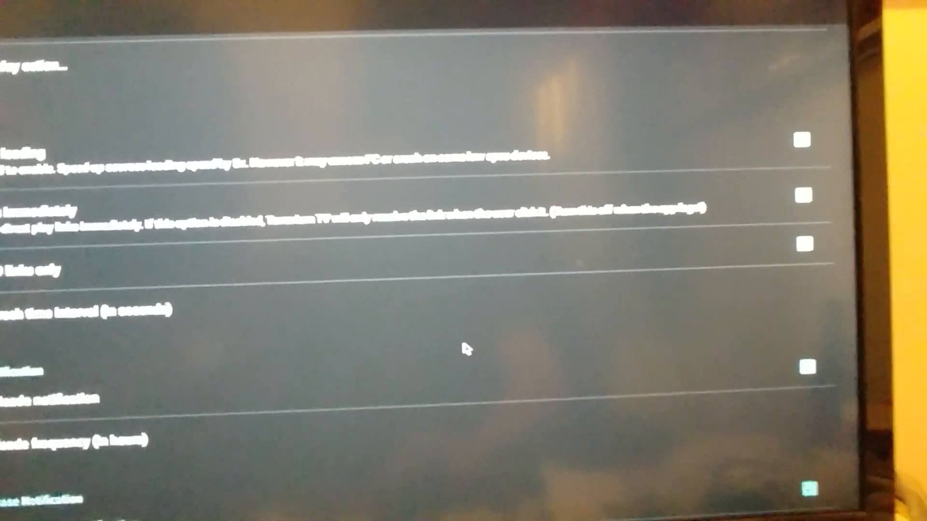
scroll("down", 3)
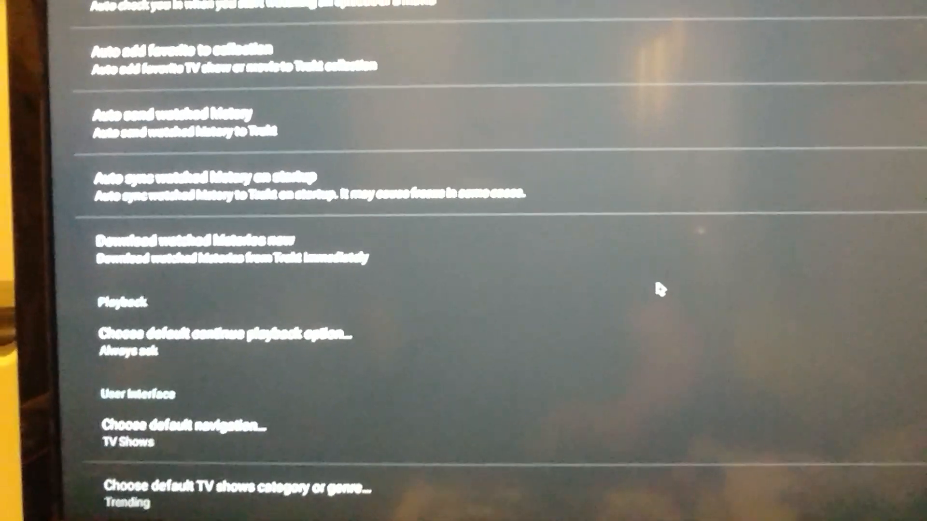
scroll("down", 3)
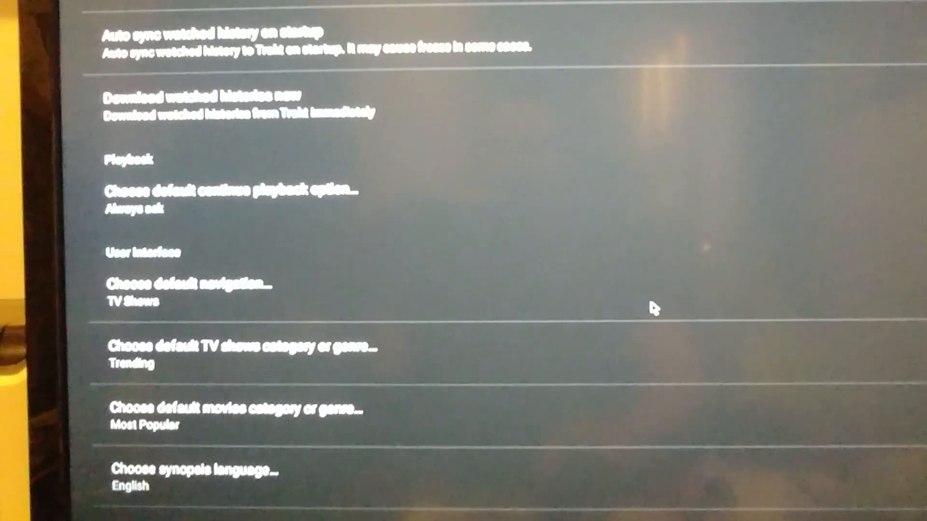
scroll("down", 3)
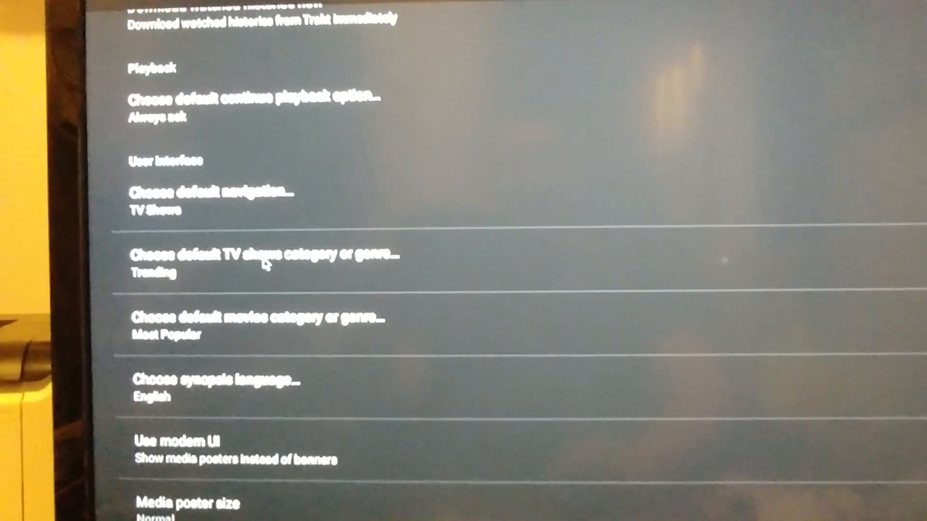
Change the default TV shows category from Trending to Recently Updated
left_click(263, 254)
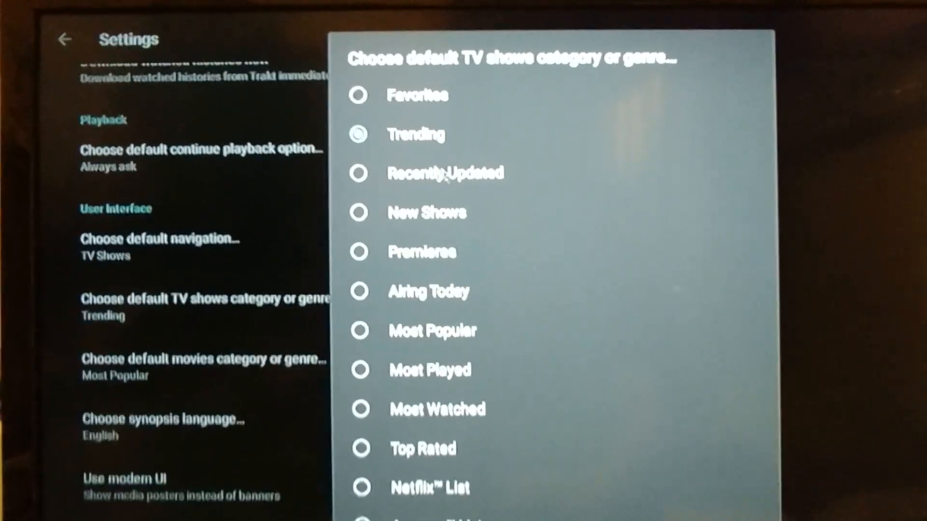
left_click(445, 172)
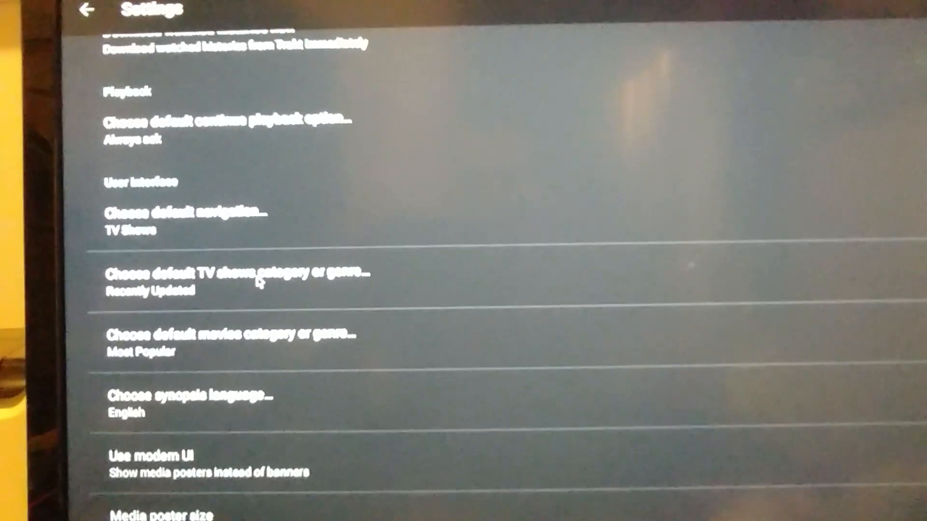
Scroll down and open the default movies category choices
scroll("down", 3)
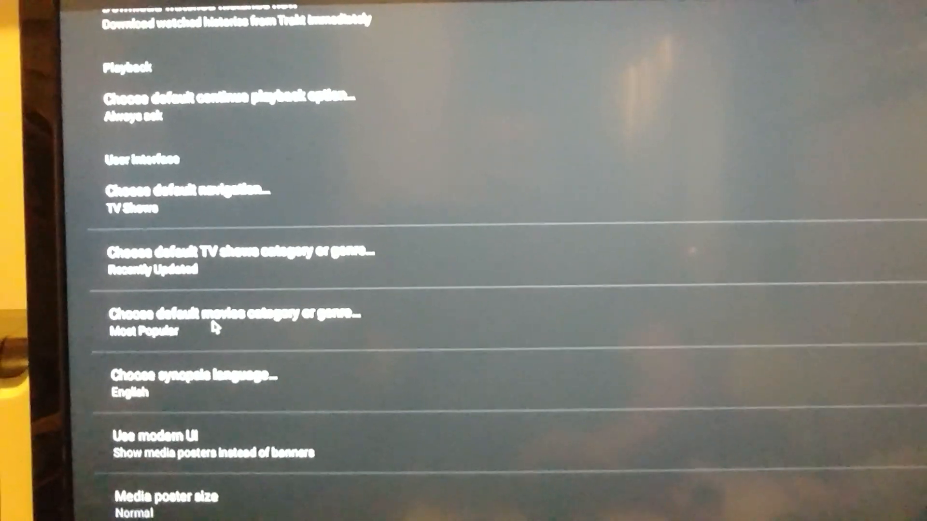
scroll("down", 3)
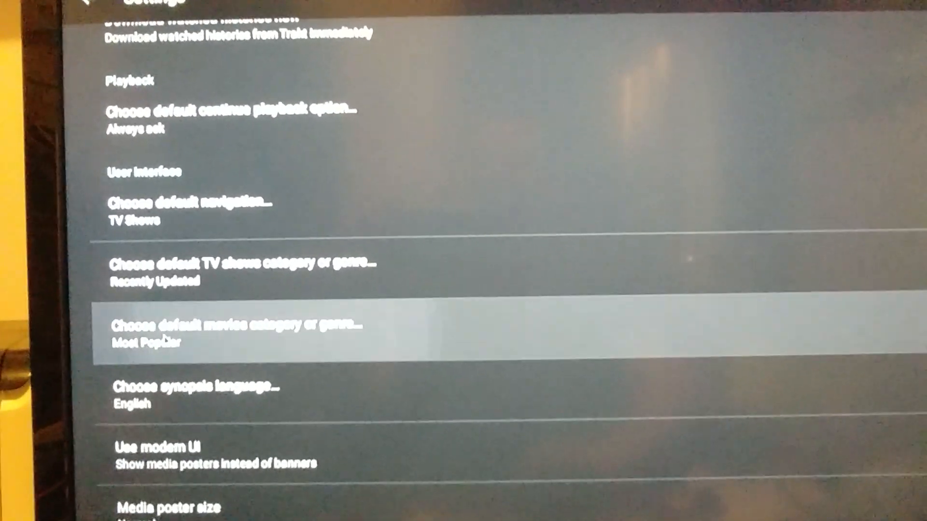
left_click(235, 324)
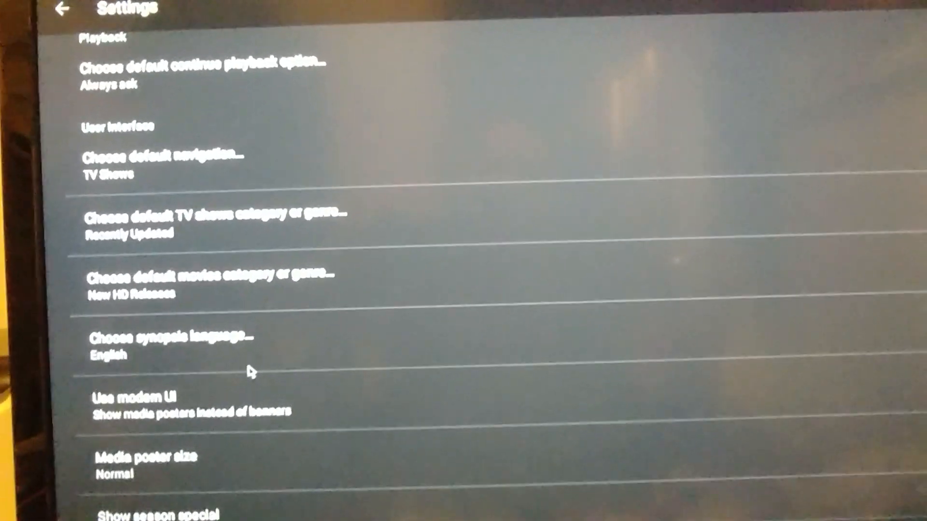
scroll("down", 3)
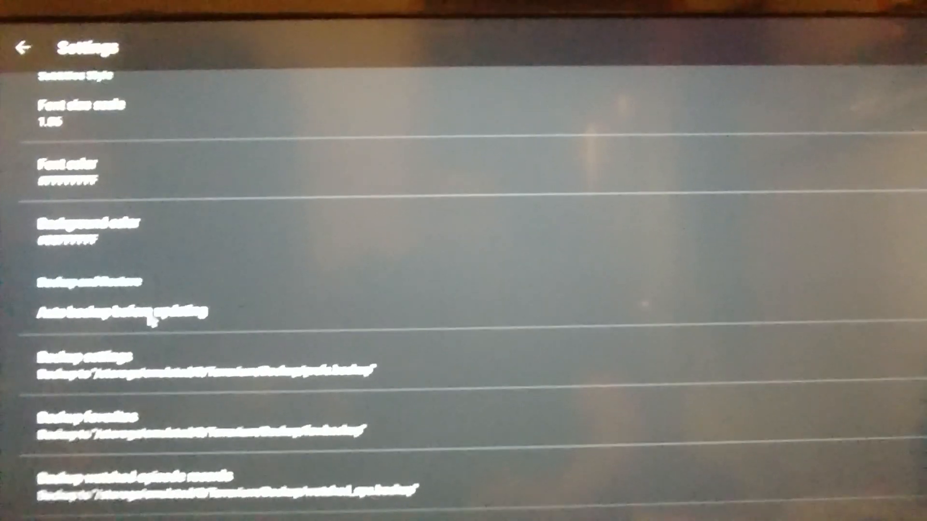
Scroll through the remaining settings to review the Backup and Restore options
scroll("down", 3)
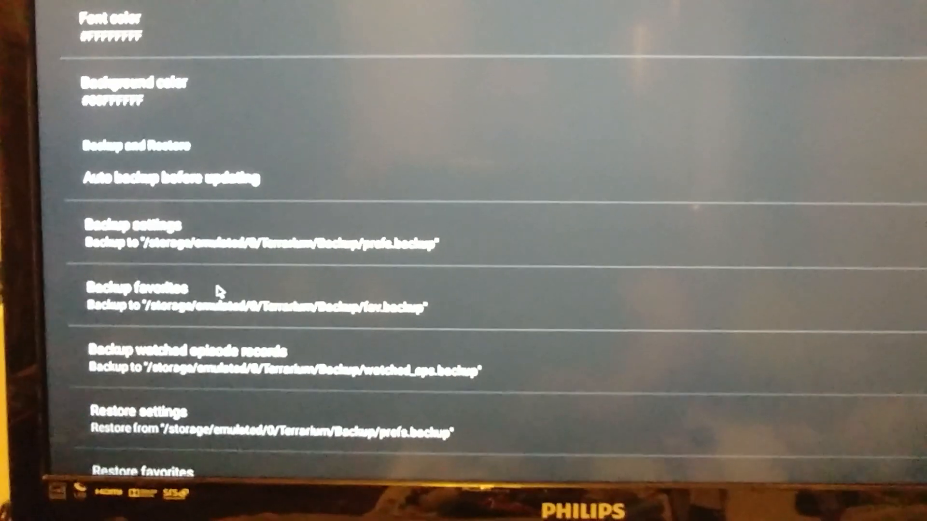
scroll("down", 3)
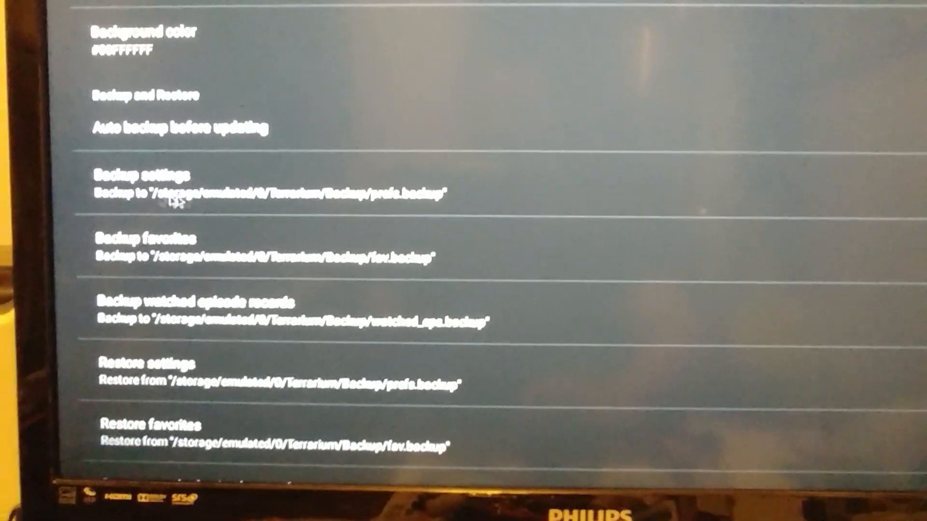
scroll("down", 3)
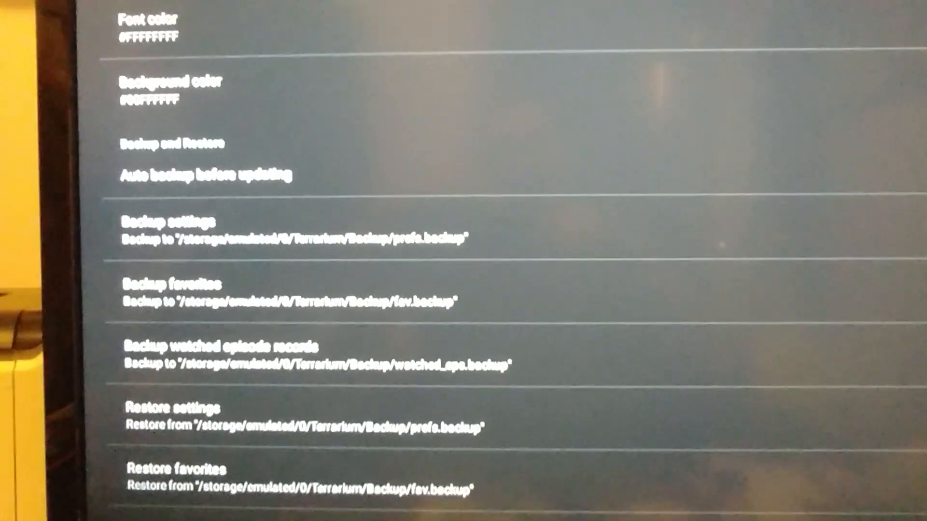
scroll("down", 3)
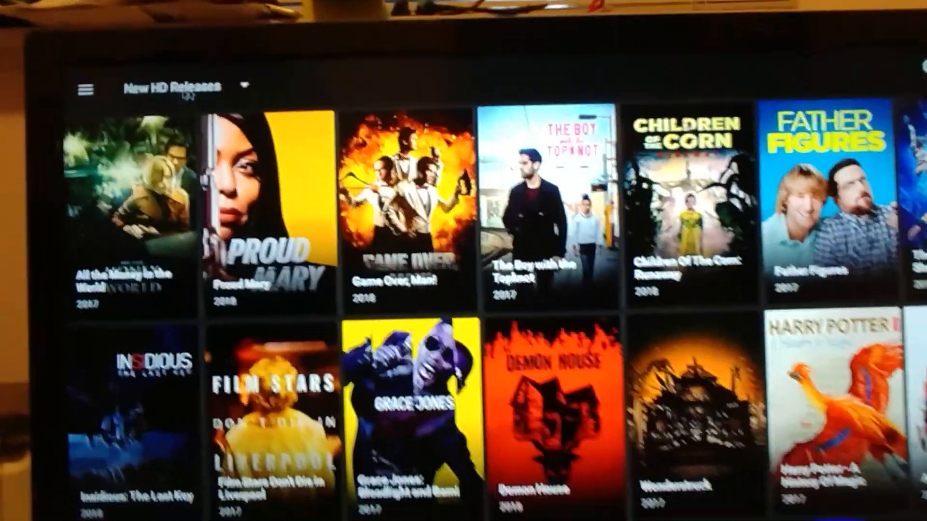
Open Proud Mary from the New HD Releases grid
left_click(266, 194)
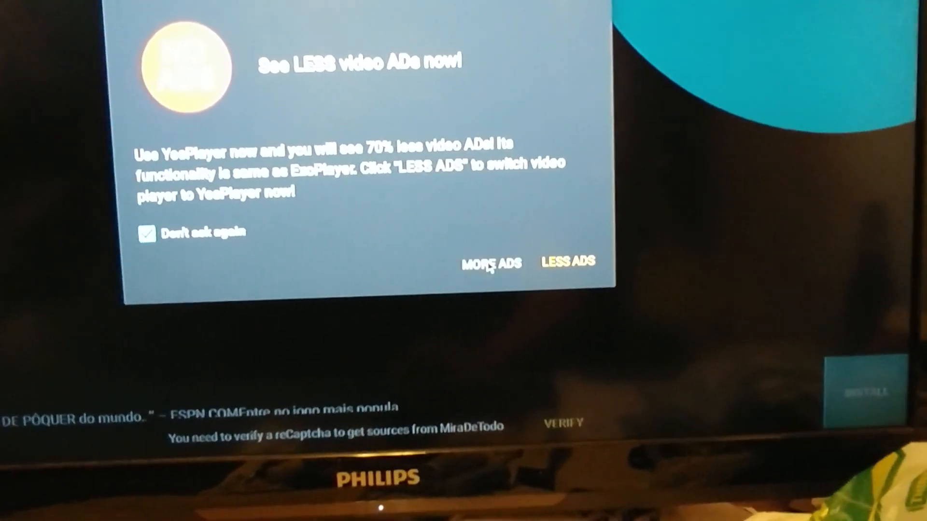
Keep the current player via MORE ADS and dismiss the switch-player tip
left_click(568, 261)
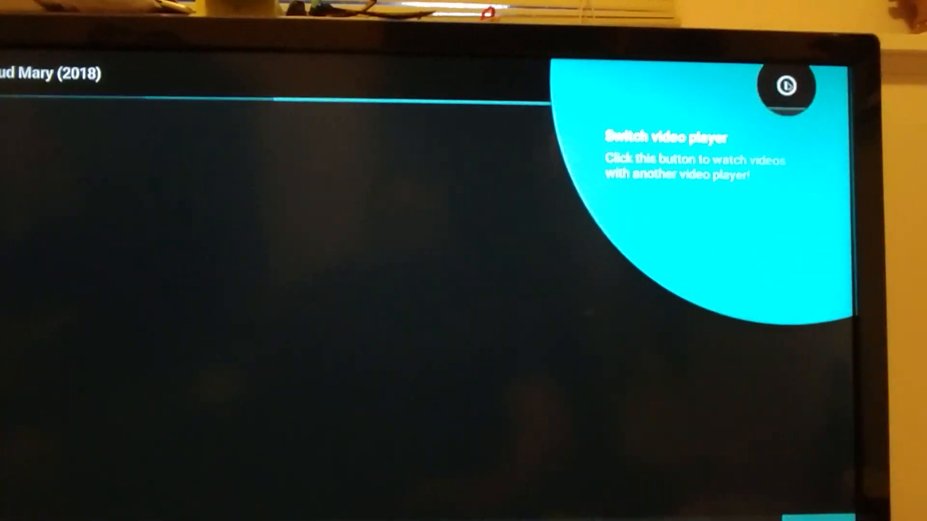
left_click(787, 87)
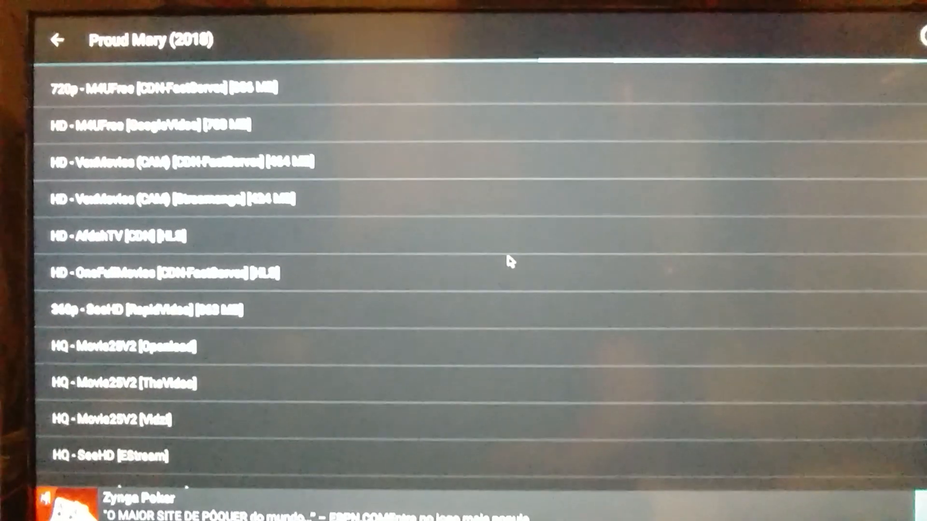